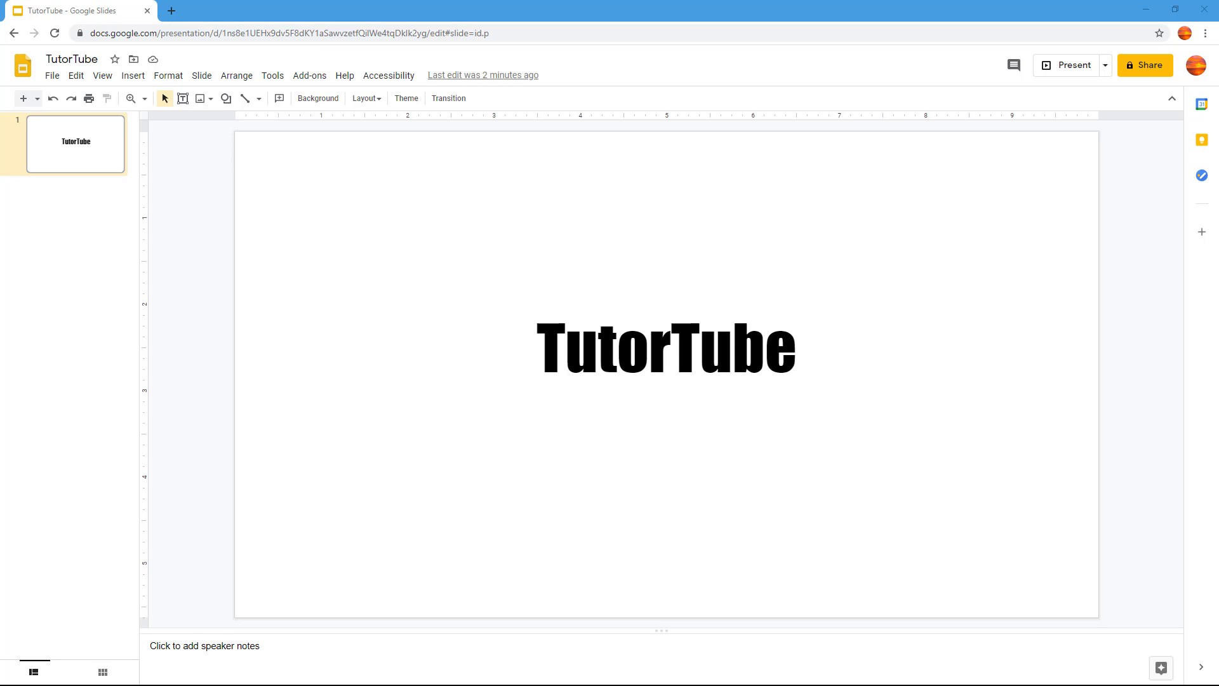
mouse_move(515, 209)
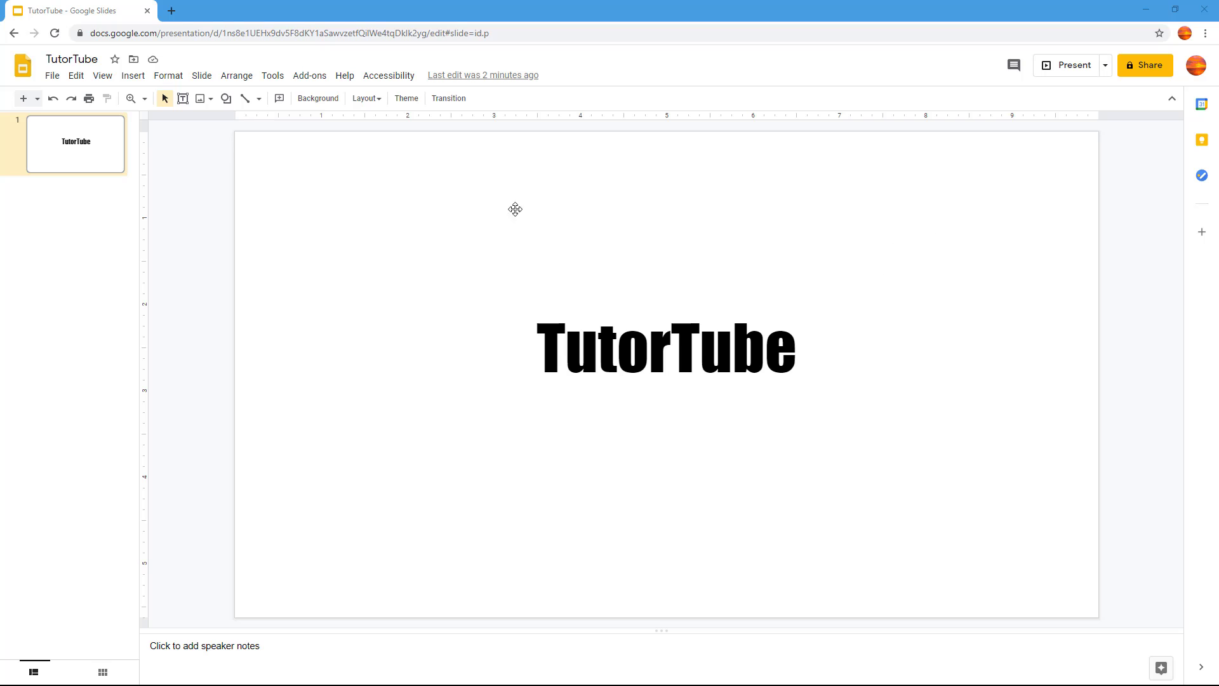
Step: Open the Google Images web search panel from the Insert > Image menu
click(133, 76)
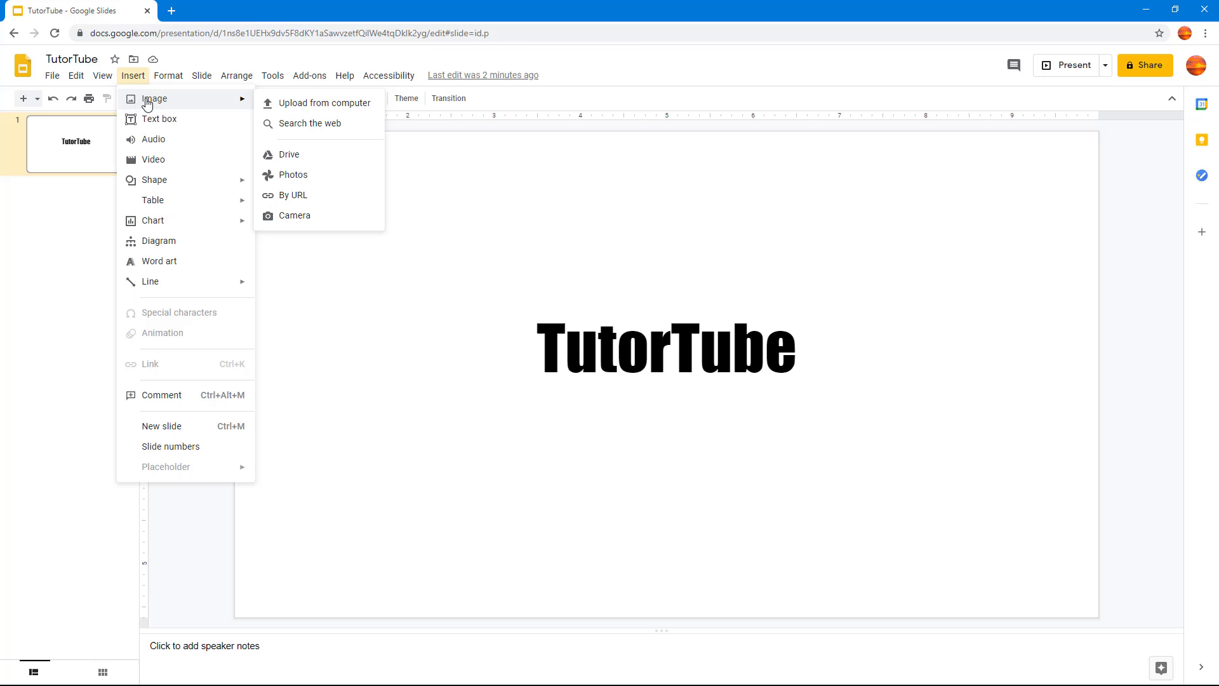
mouse_move(310, 123)
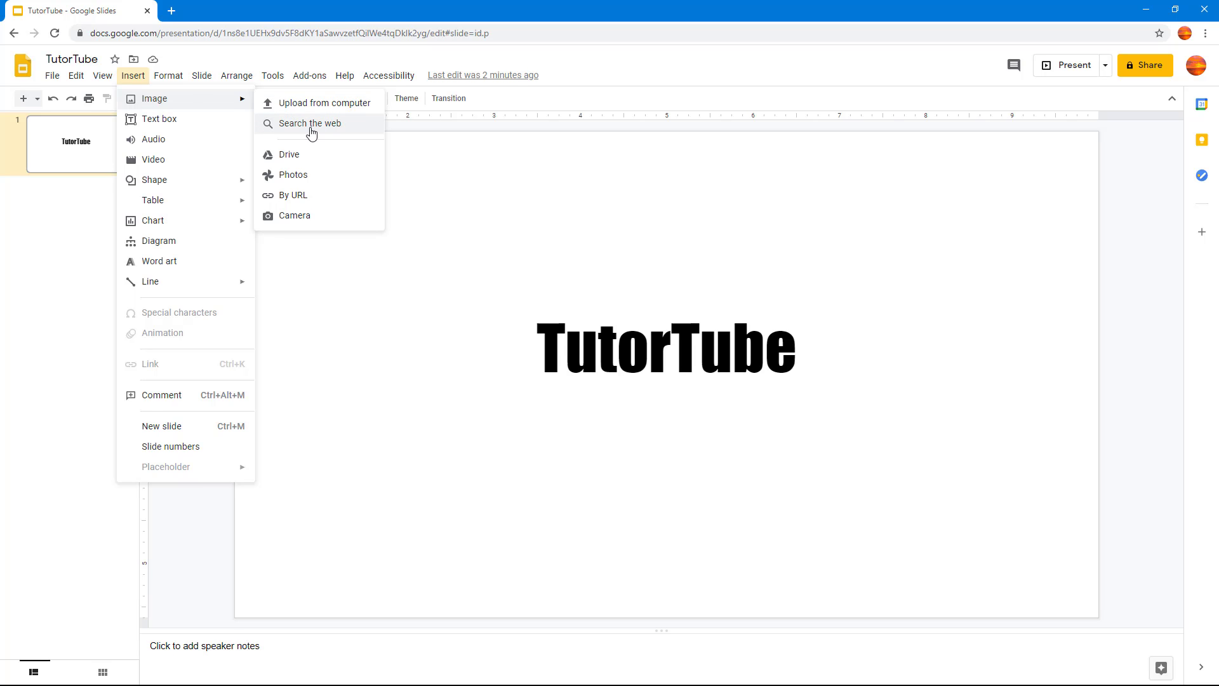
click(311, 122)
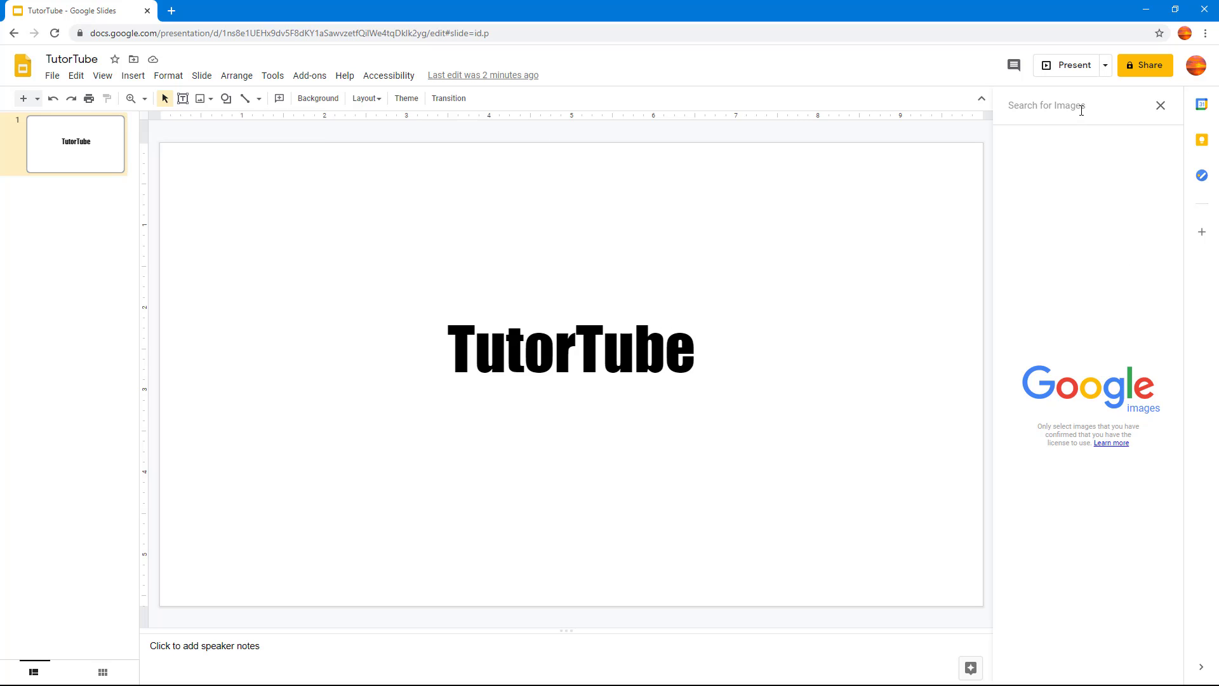
Step: Search the web images for "computer"
text(comp)
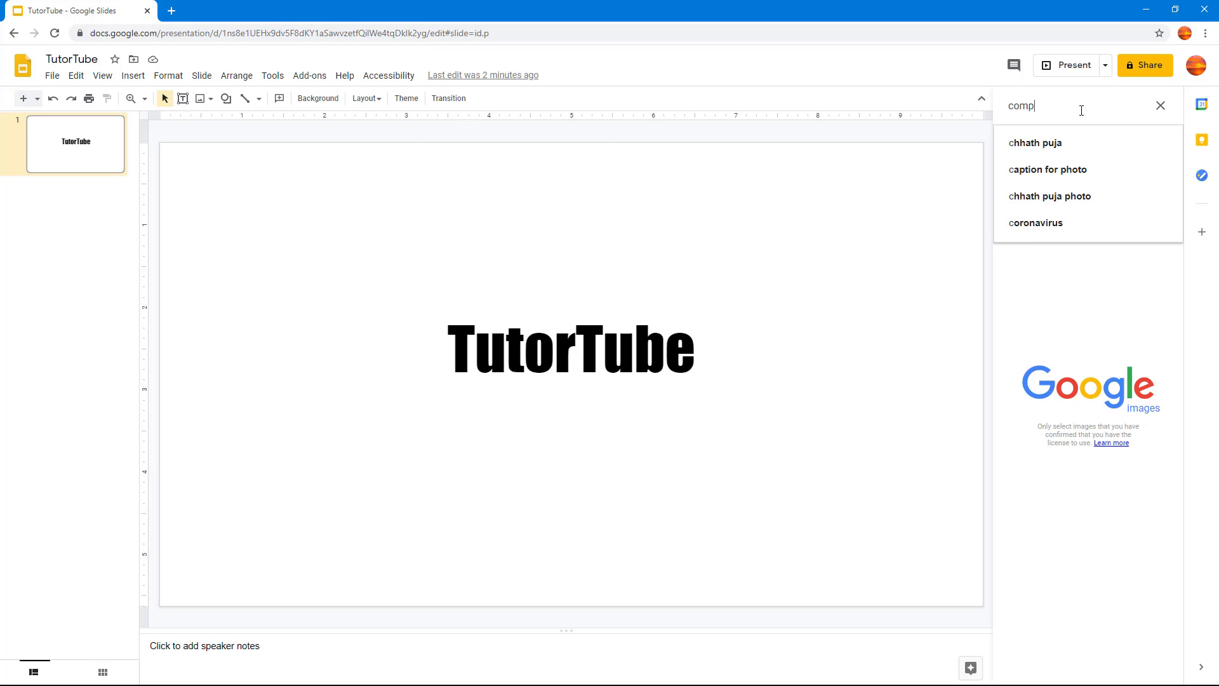
text(uter)
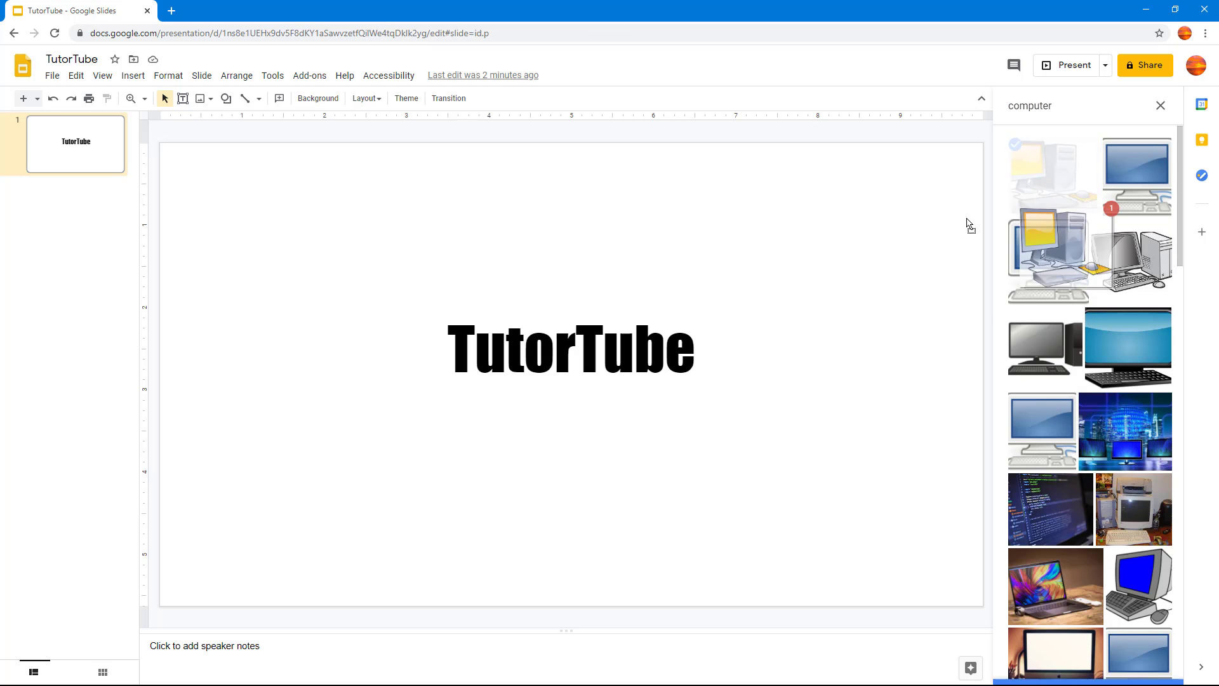
Step: Place the yellow-screened desktop computer clipart at the slide's top-left
click(1053, 179)
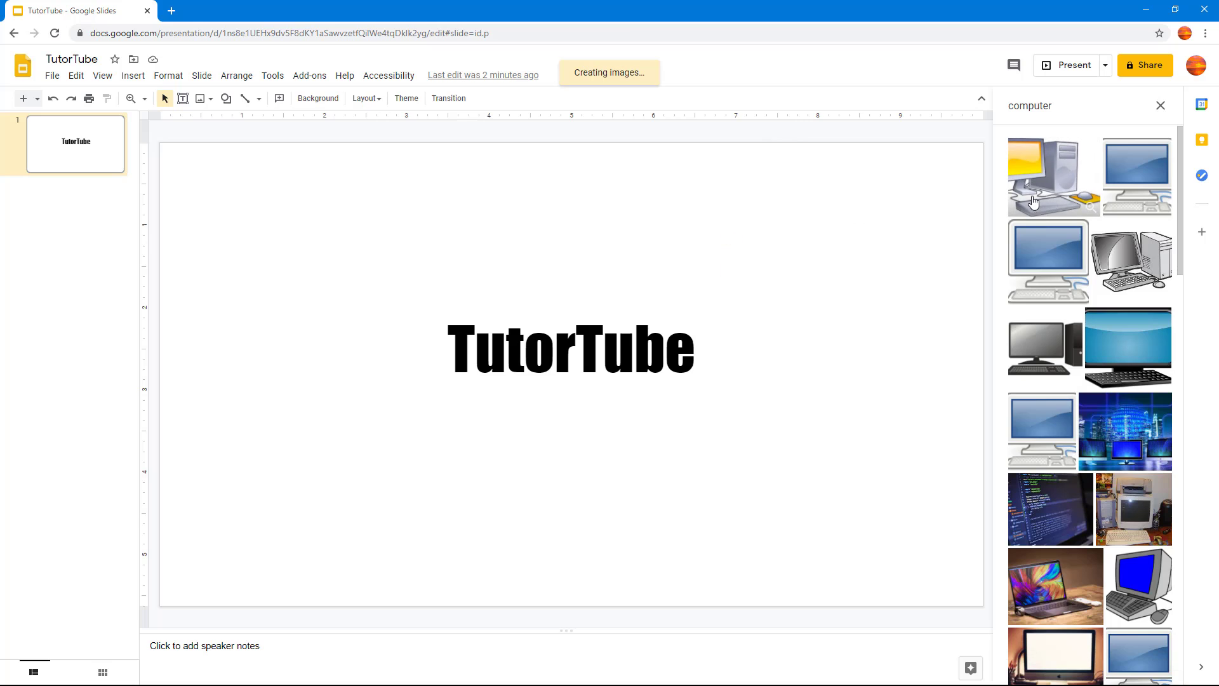
click(1050, 175)
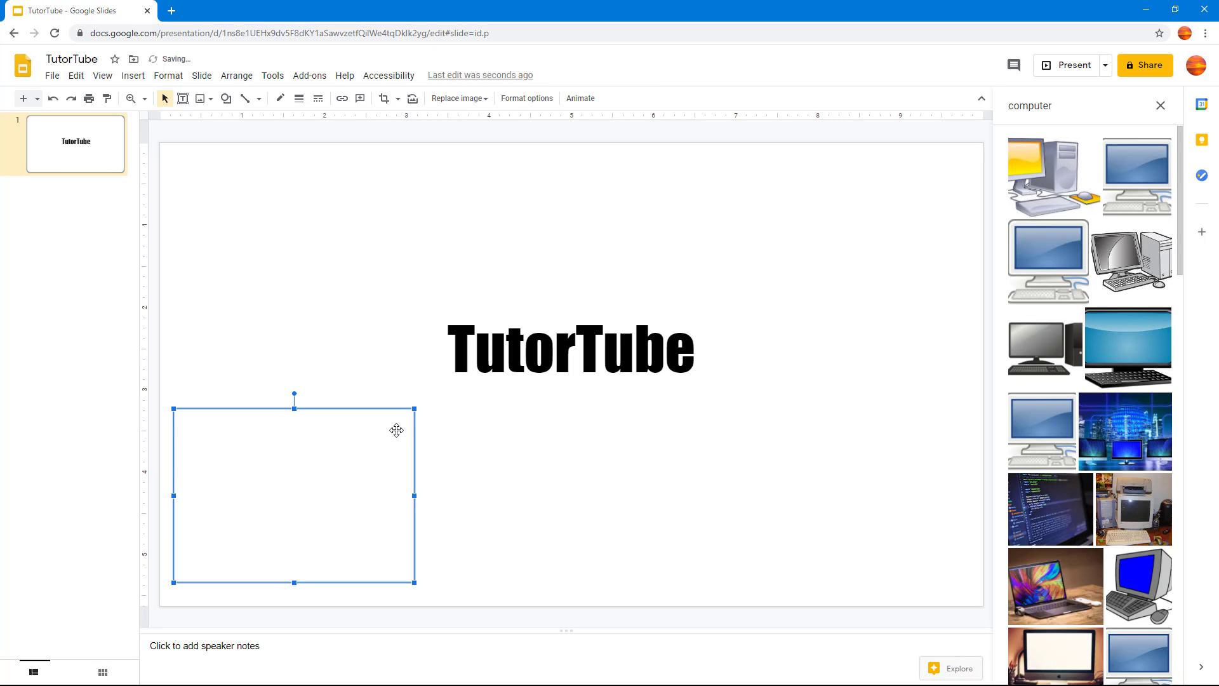
click(1053, 174)
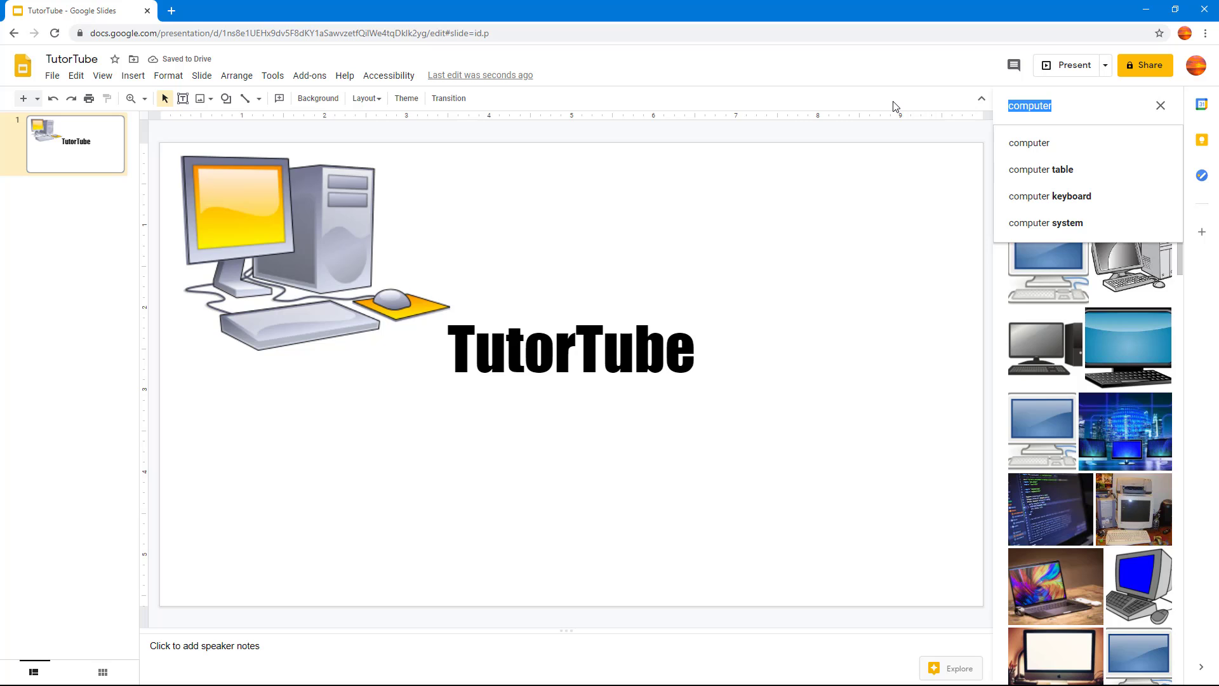
Step: Search "tablet" and insert the tilted grey tablet picture at the lower right
text(tablet)
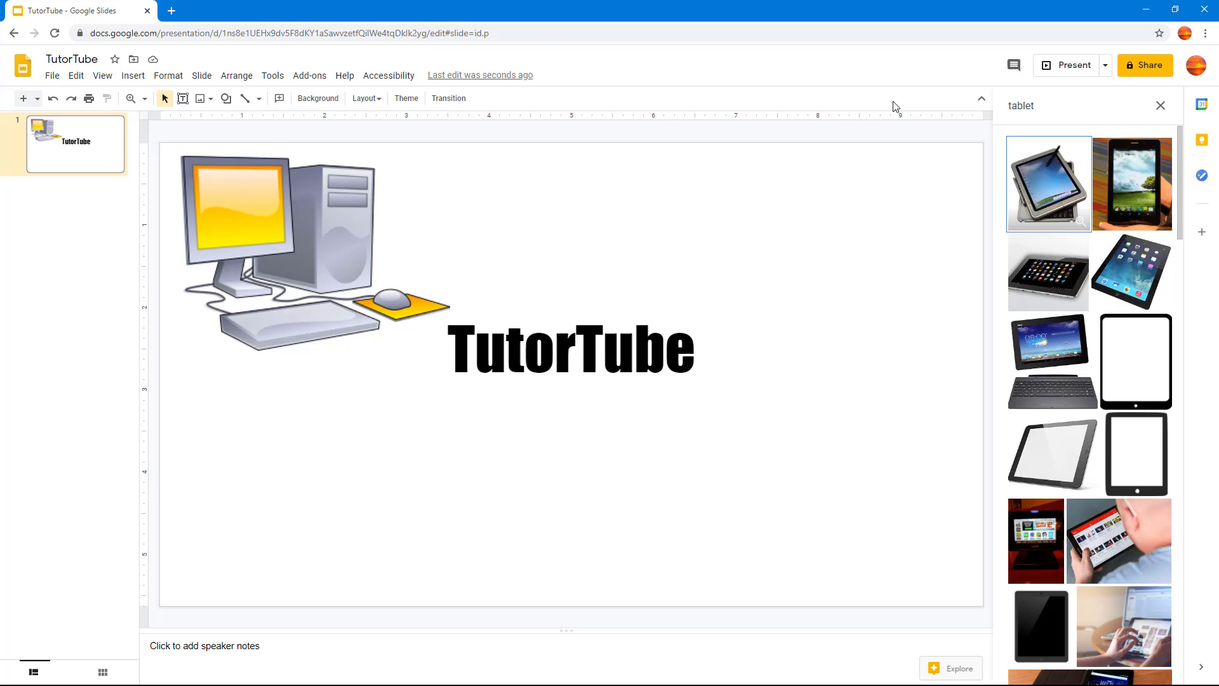
mouse_move(1049, 200)
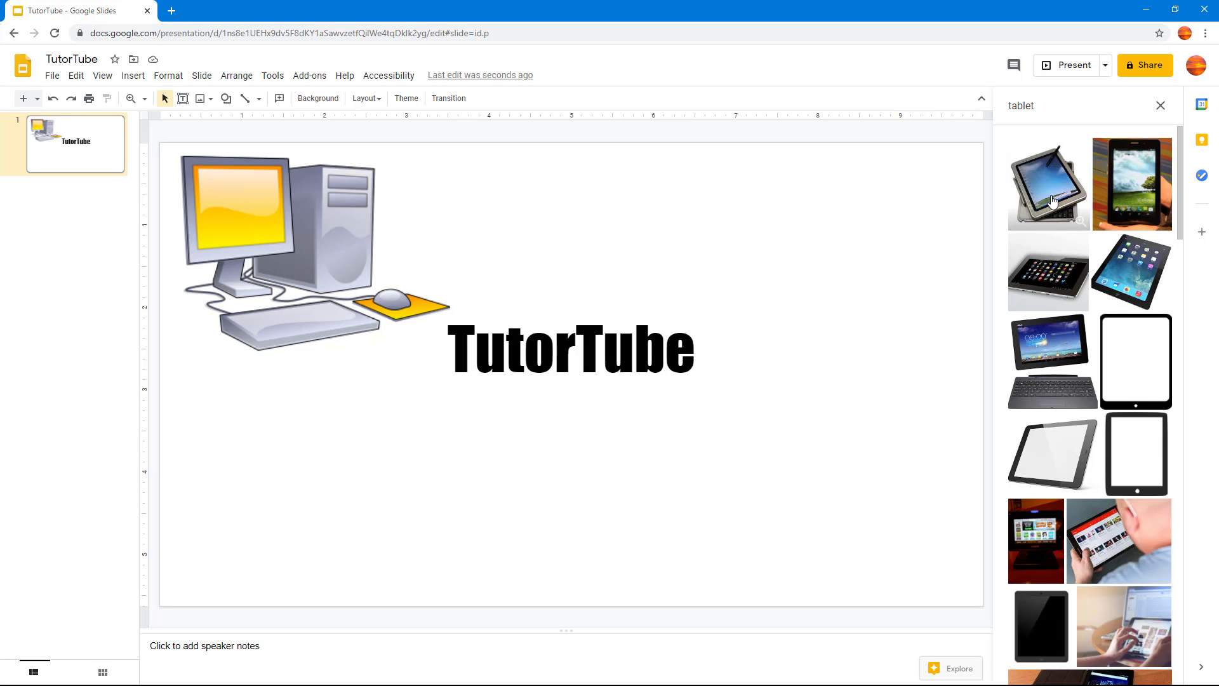
click(1048, 184)
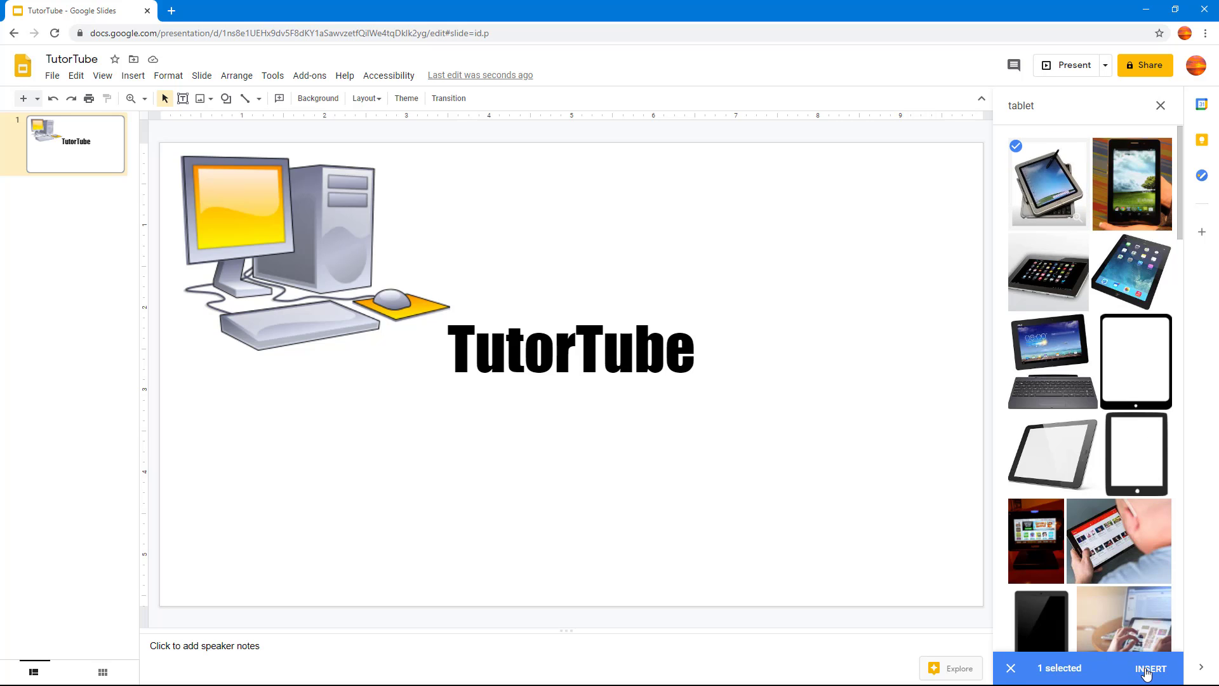
click(1150, 668)
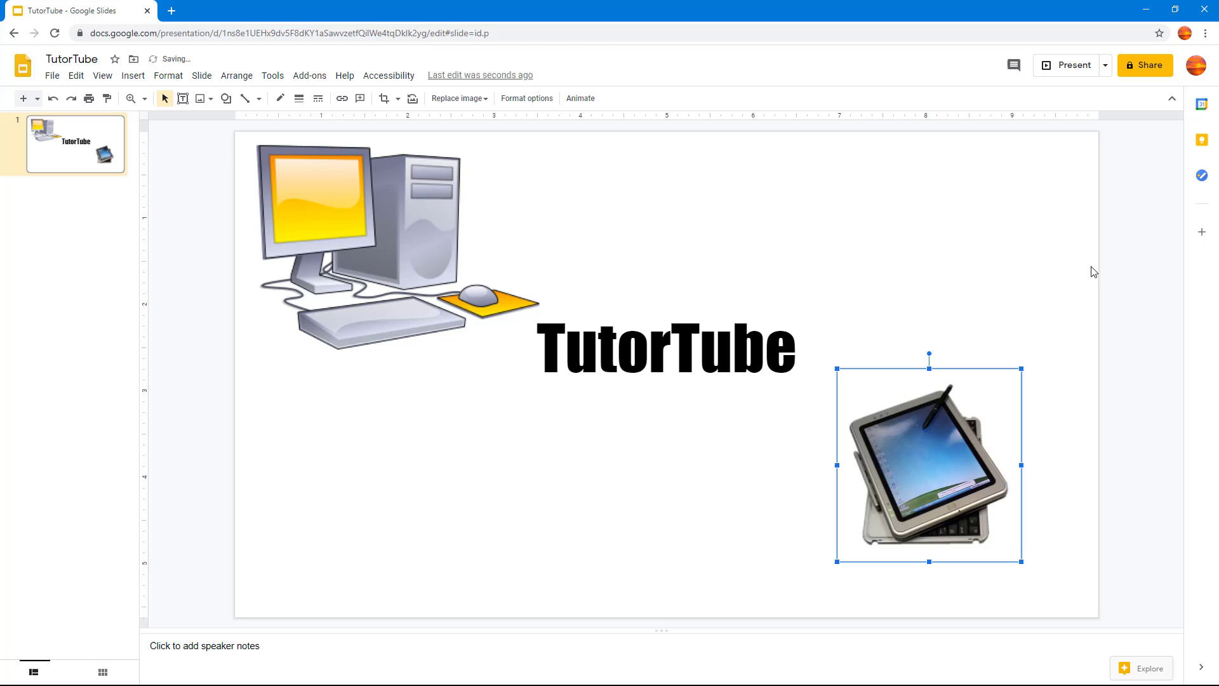
mouse_move(799, 166)
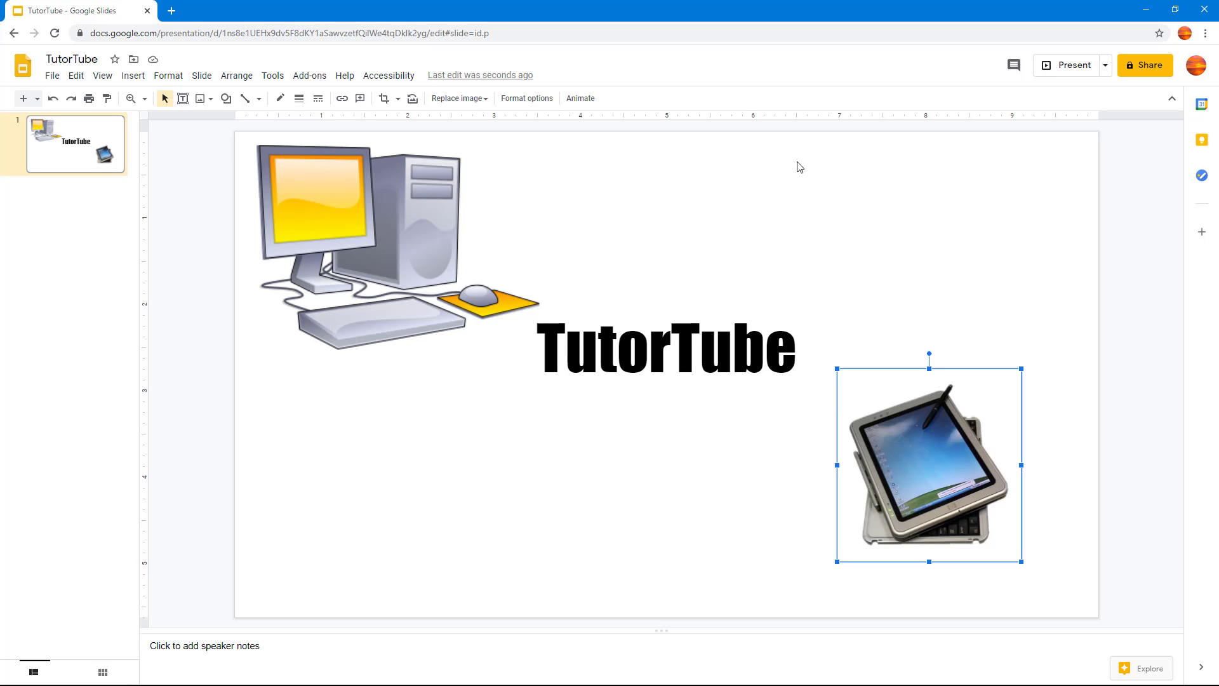
mouse_move(873, 172)
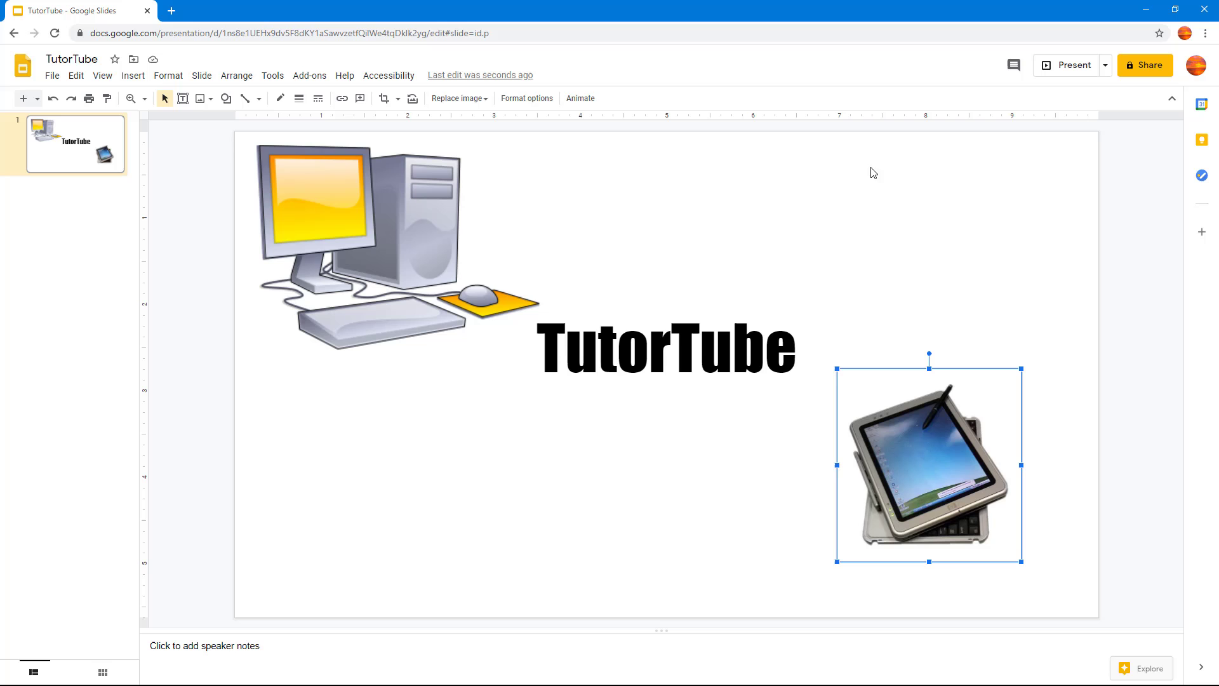